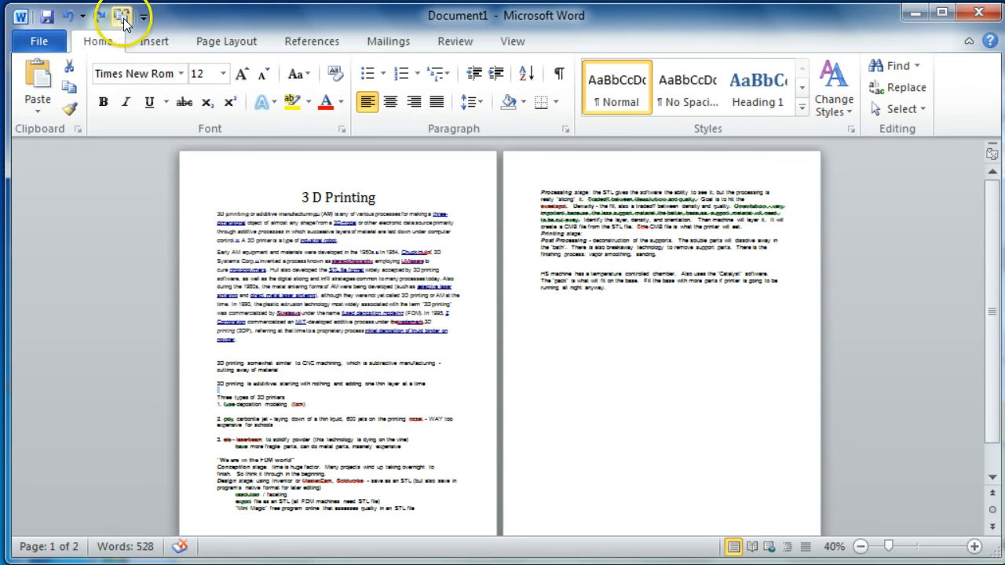
pyautogui.moveTo(122, 16)
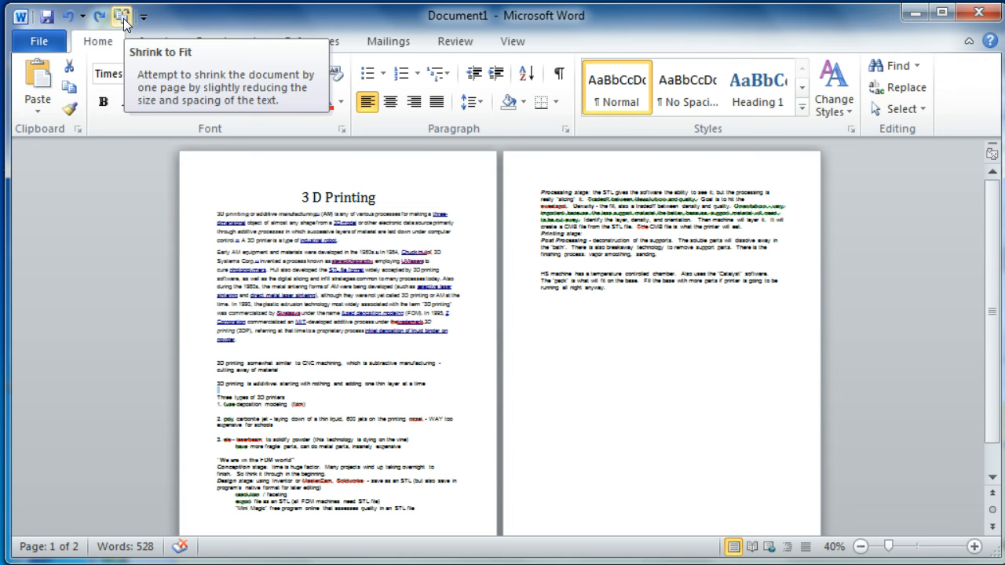
# - Condense the two-page 3D Printing document onto one page using Shrink One Page on the Quick Access Toolbar
pyautogui.click(122, 16)
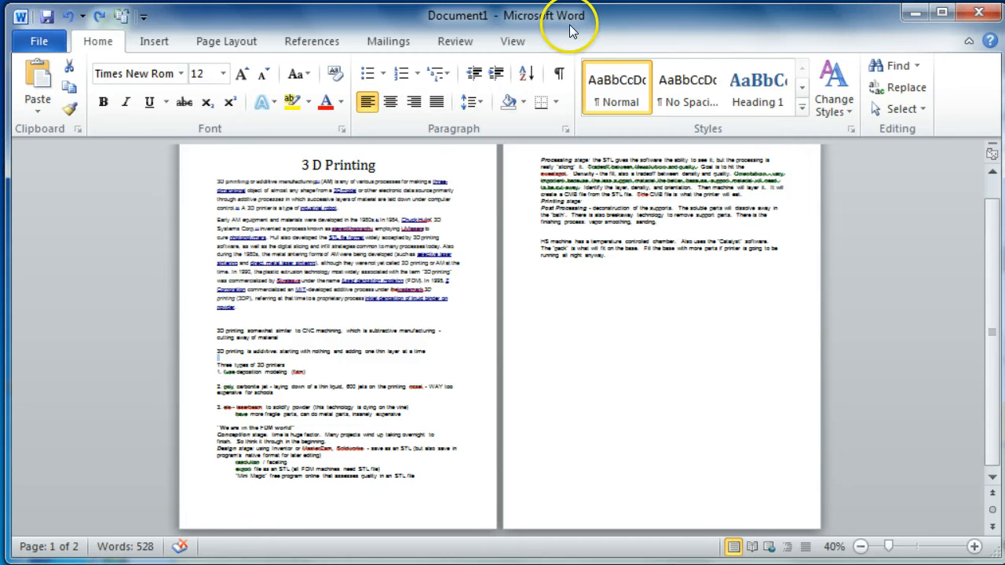
pyautogui.moveTo(123, 16)
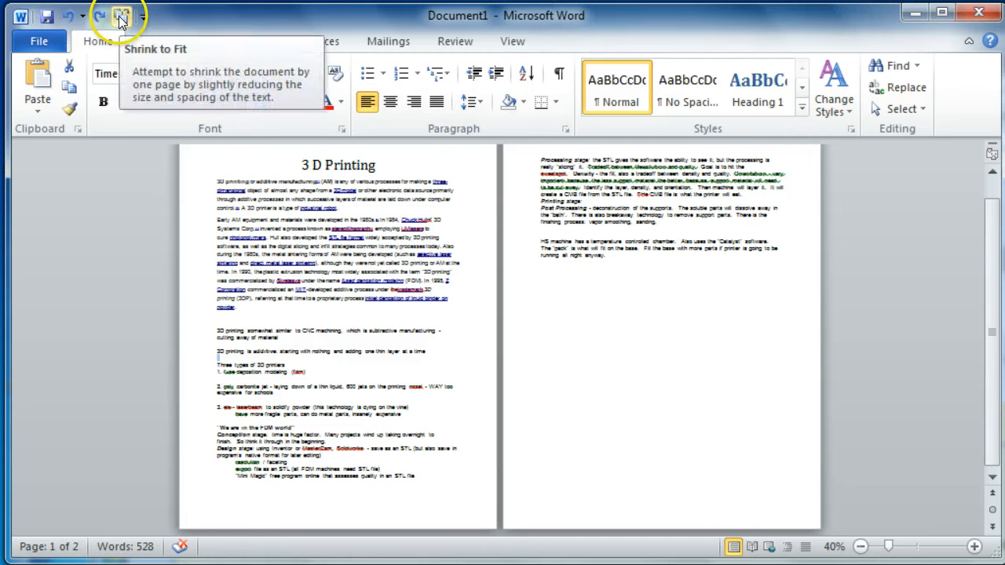
pyautogui.click(123, 16)
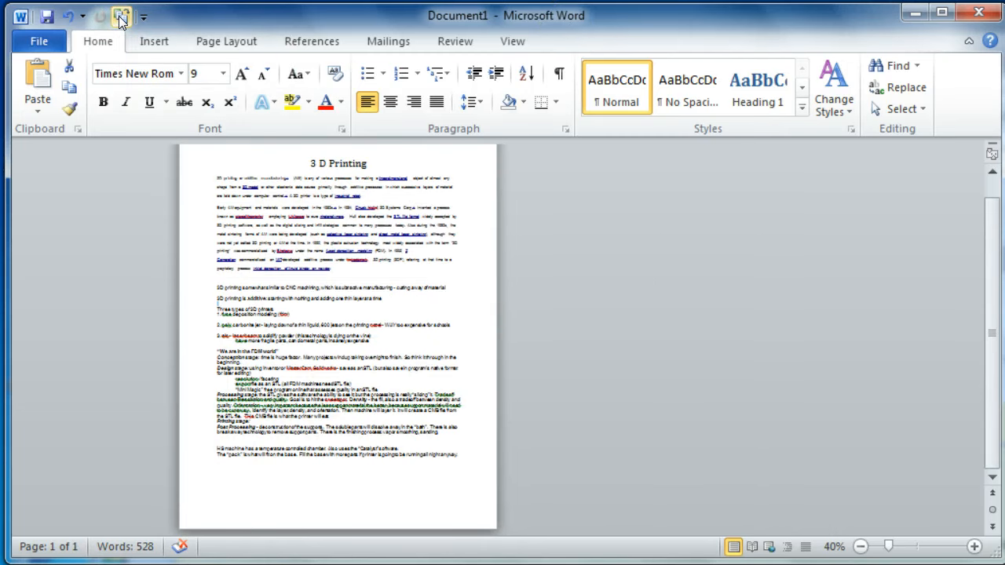
# - Reach the Word Options page for customizing the Quick Access Toolbar via More Commands
pyautogui.click(144, 15)
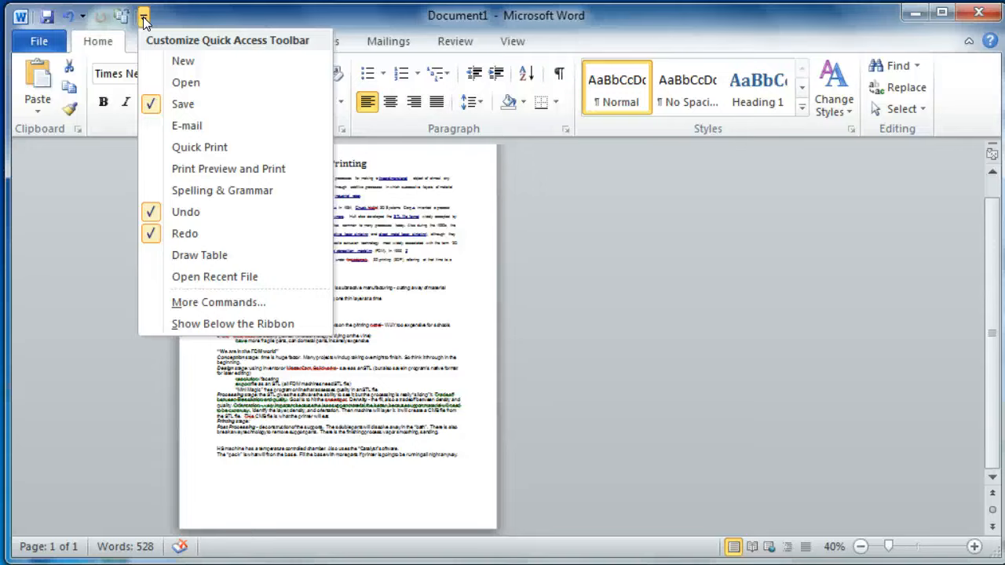
pyautogui.moveTo(218, 302)
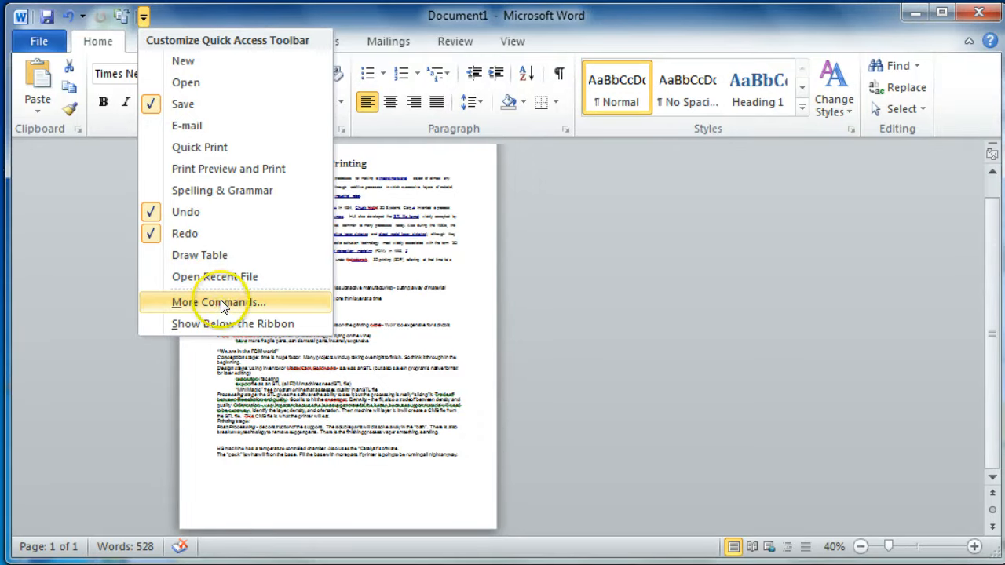
pyautogui.click(220, 302)
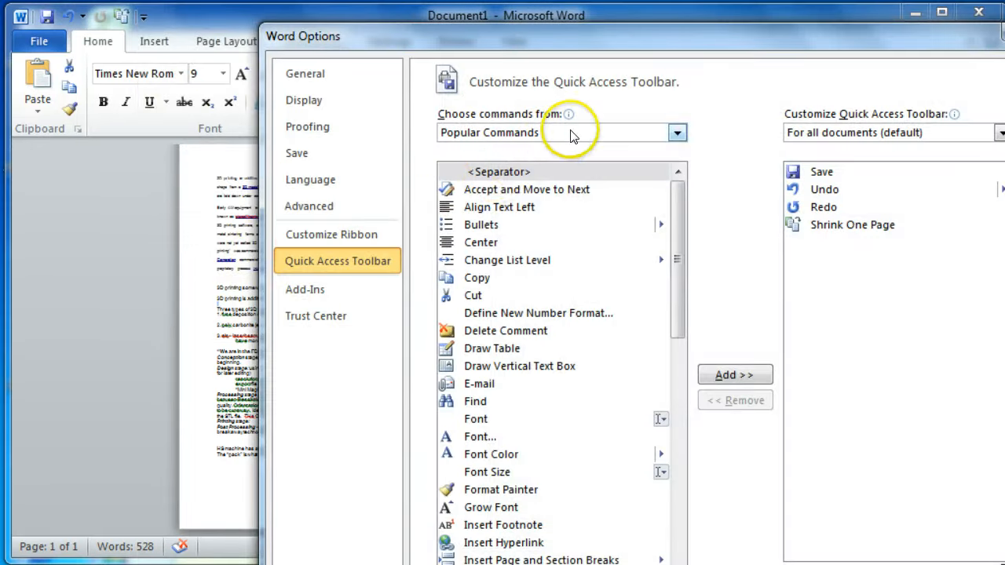
# - Switch 'Choose commands from' to All Commands and scroll the list down to Shrink One Page
pyautogui.click(676, 132)
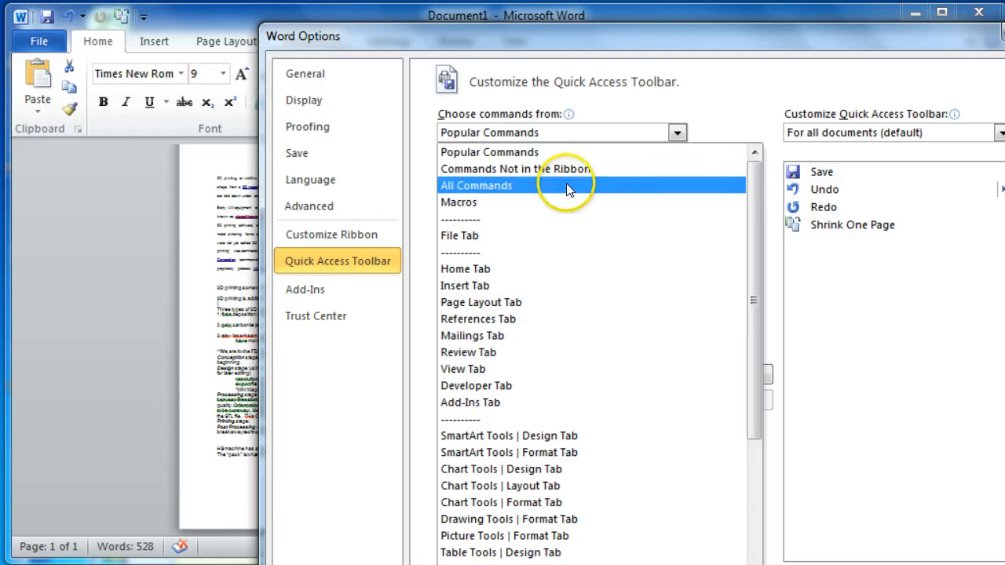
pyautogui.click(476, 185)
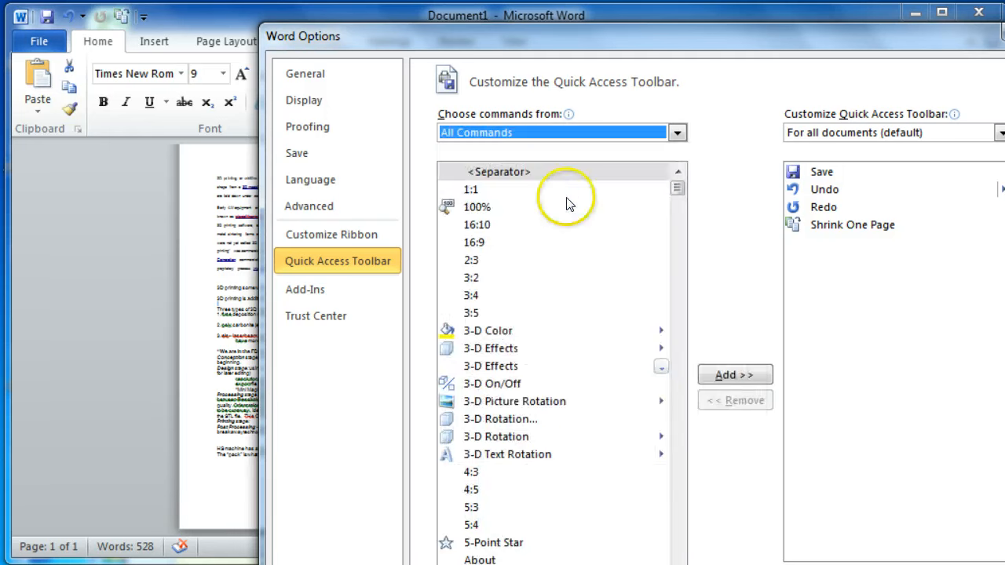
pyautogui.scroll(-3)
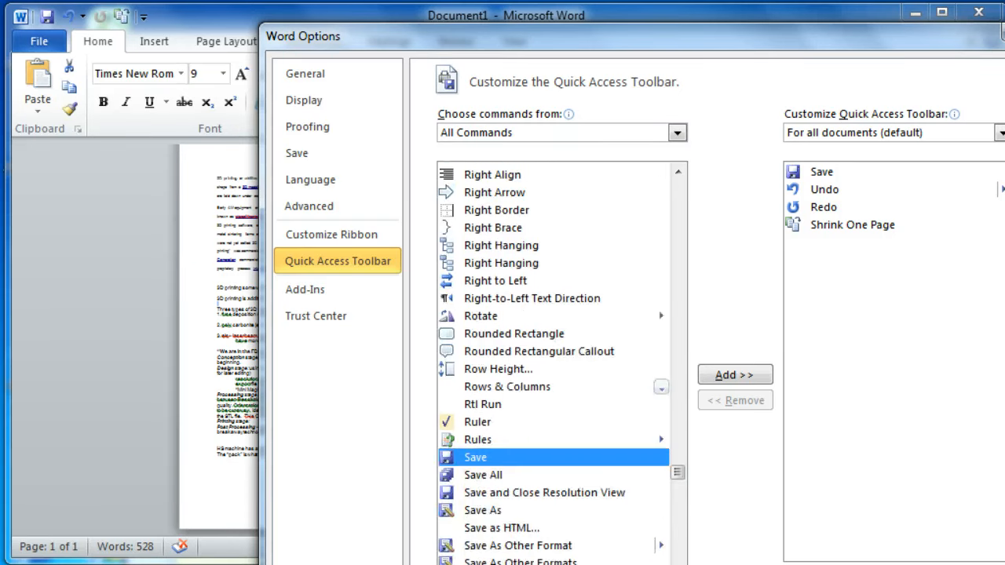
pyautogui.scroll(-3)
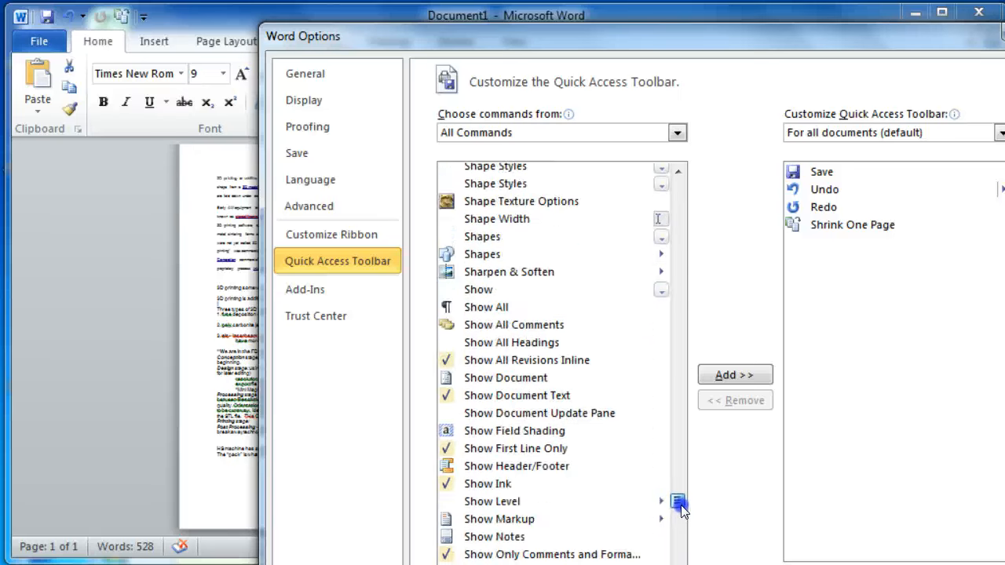
pyautogui.scroll(-3)
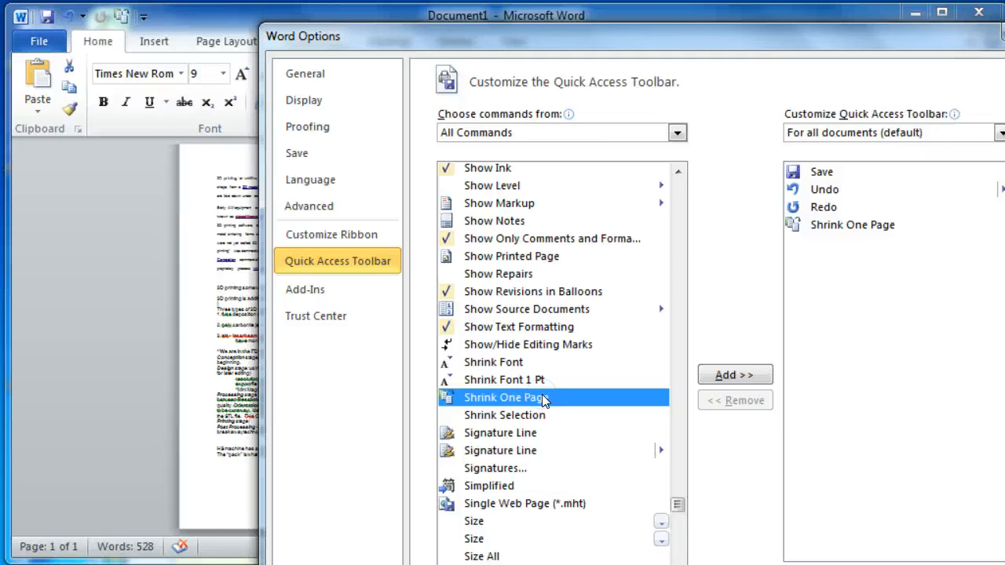
pyautogui.moveTo(823, 242)
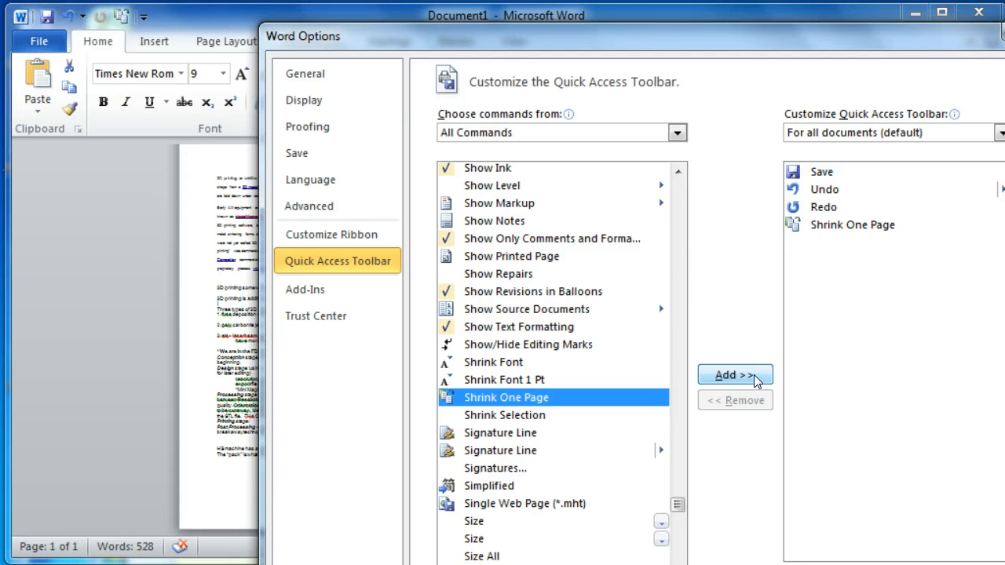
pyautogui.moveTo(735, 373)
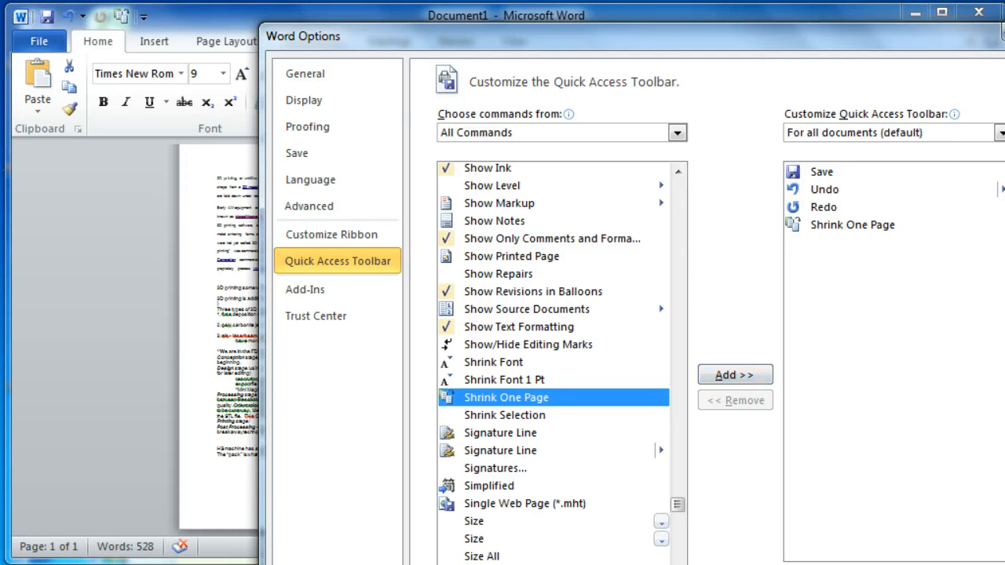